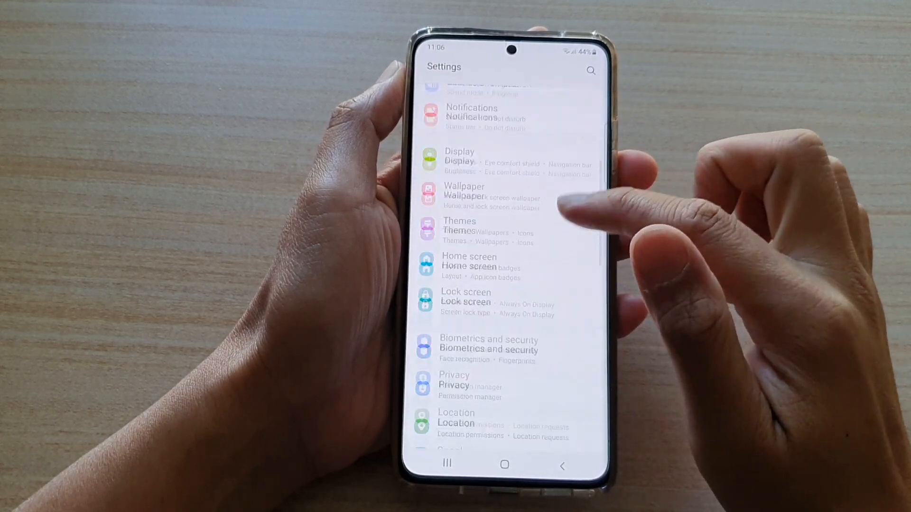
- Scroll the Settings list and enter Advanced features
scroll(down, 3)
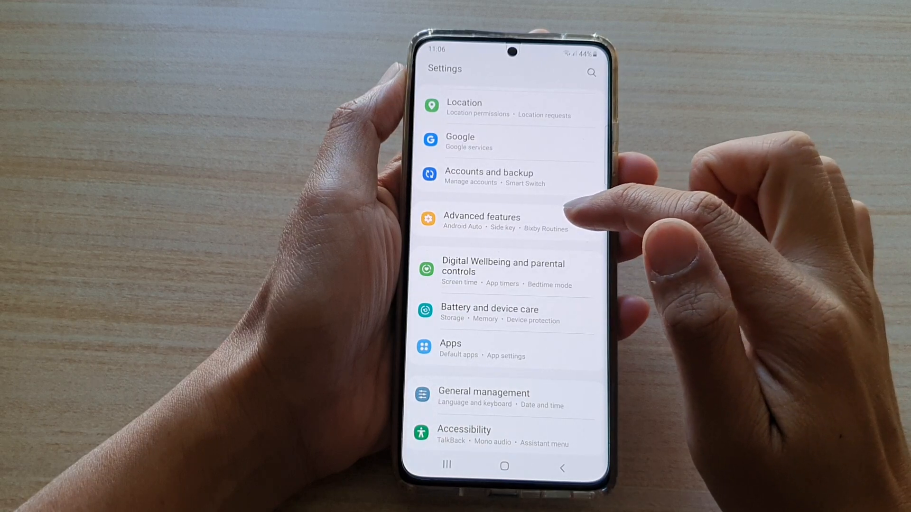
click(481, 221)
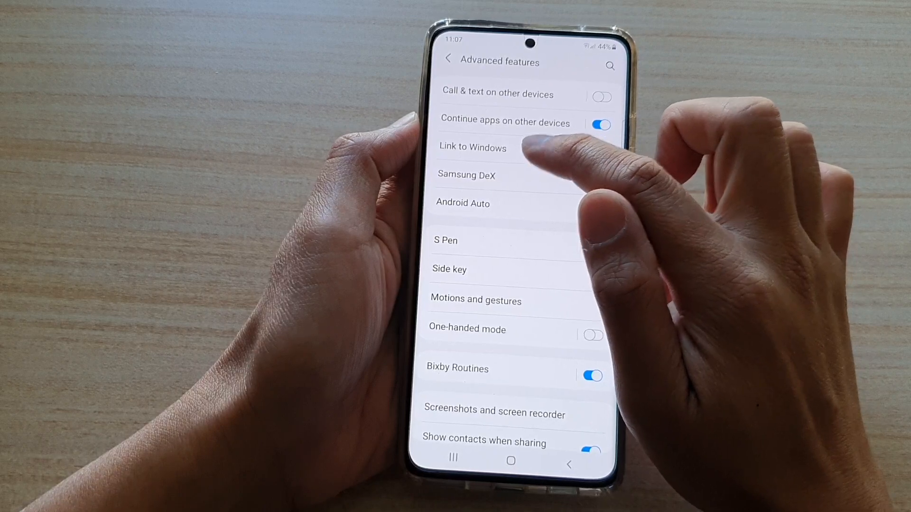
- Enter the Link to Windows settings from Advanced features
click(473, 147)
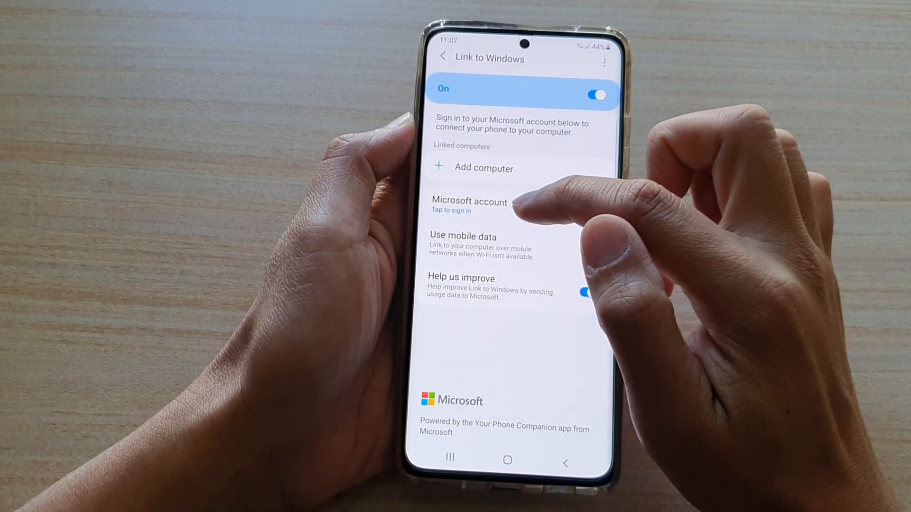
- Review Link to Windows showing On, then return to the home screen
click(588, 250)
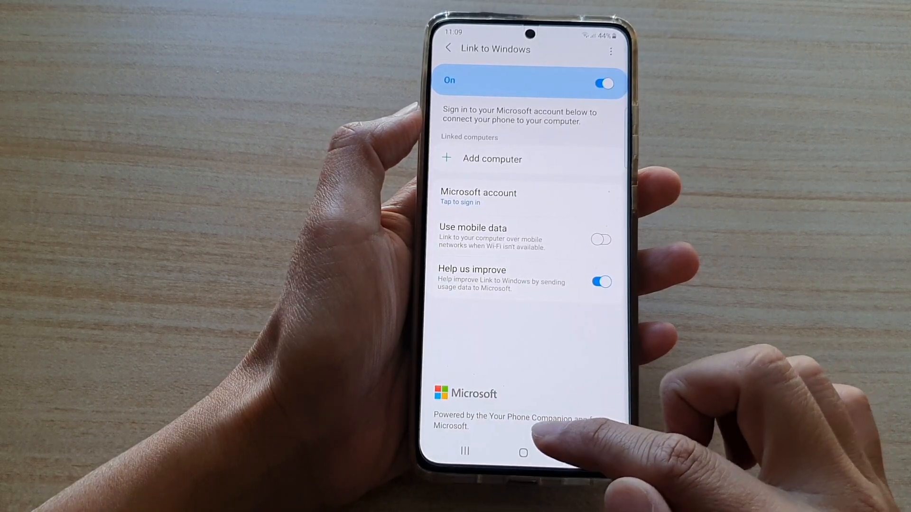
click(521, 451)
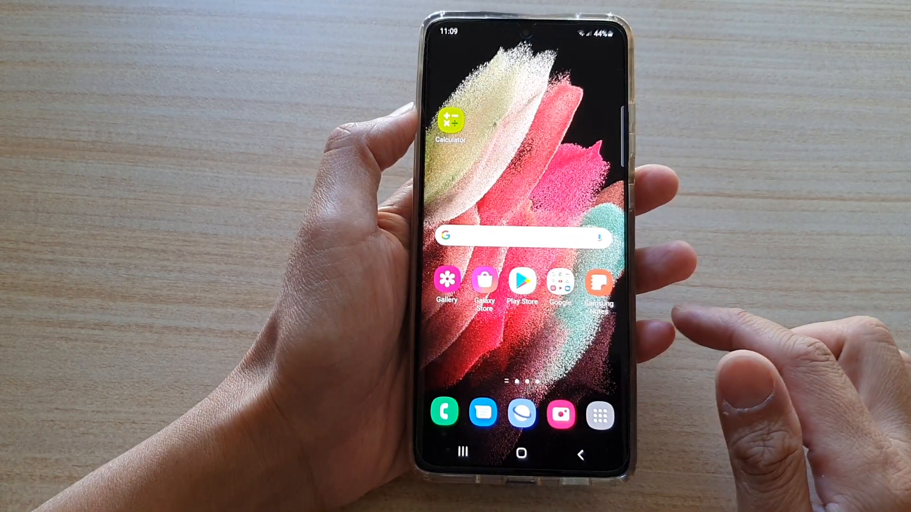